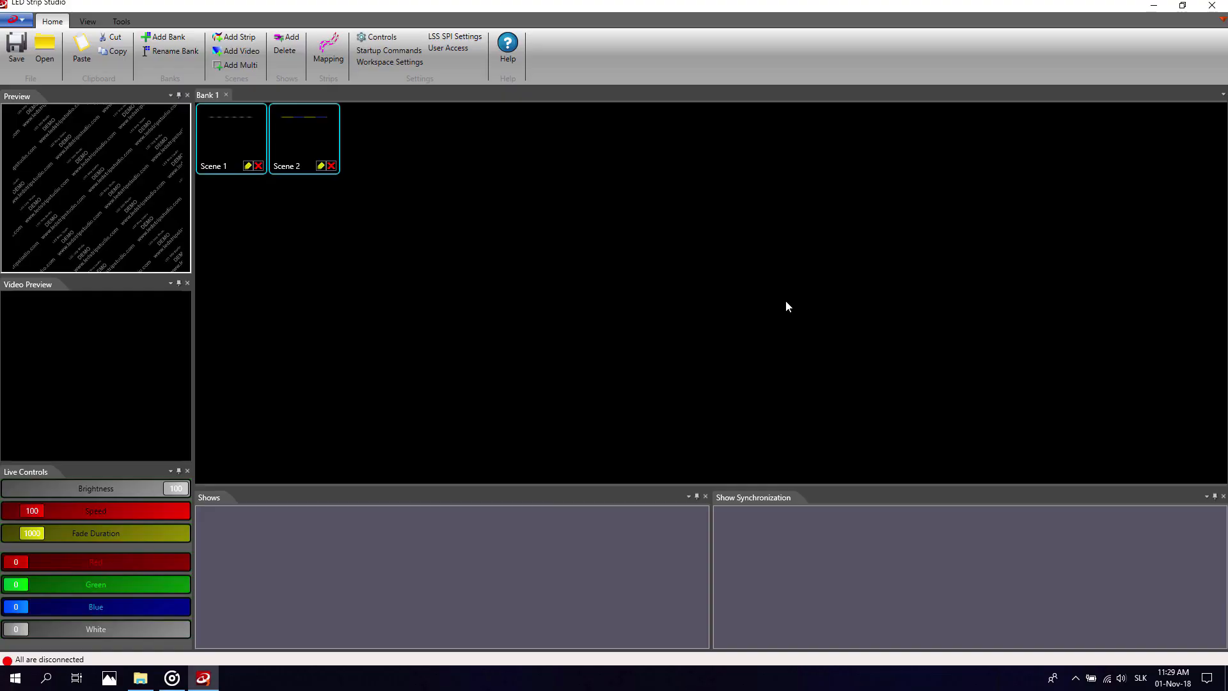
pyautogui.moveTo(466, 93)
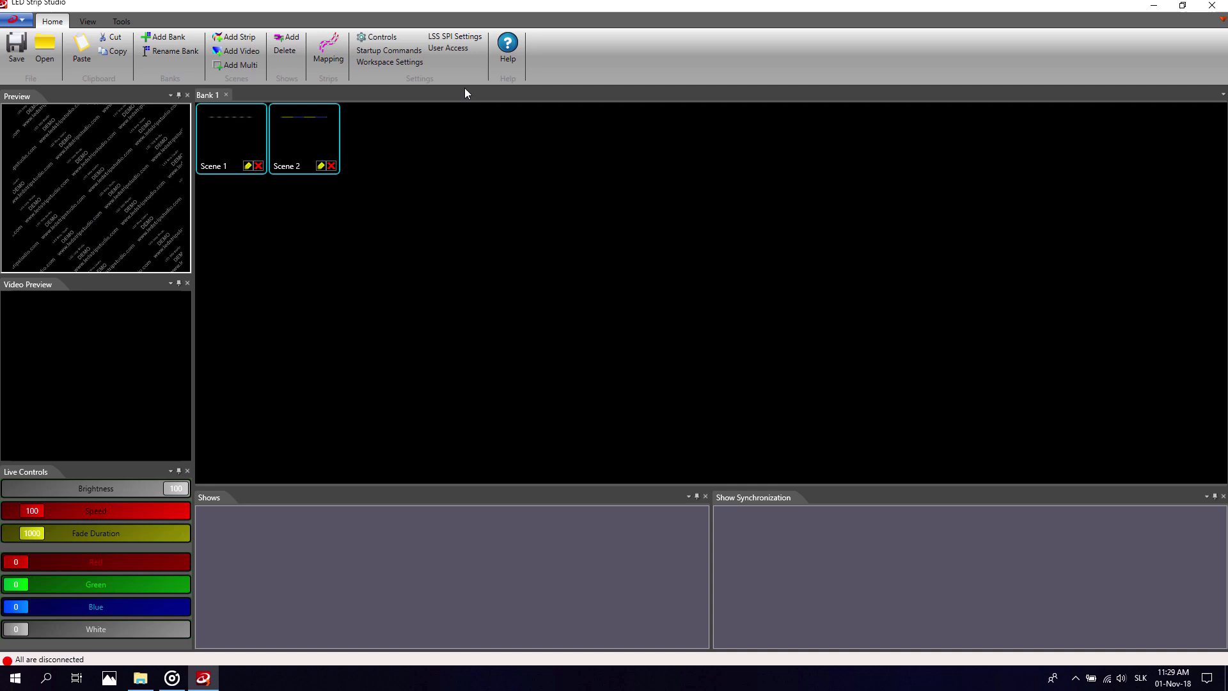
# Switch the LSS SPI output mode from SDCard to Pixel
pyautogui.click(454, 35)
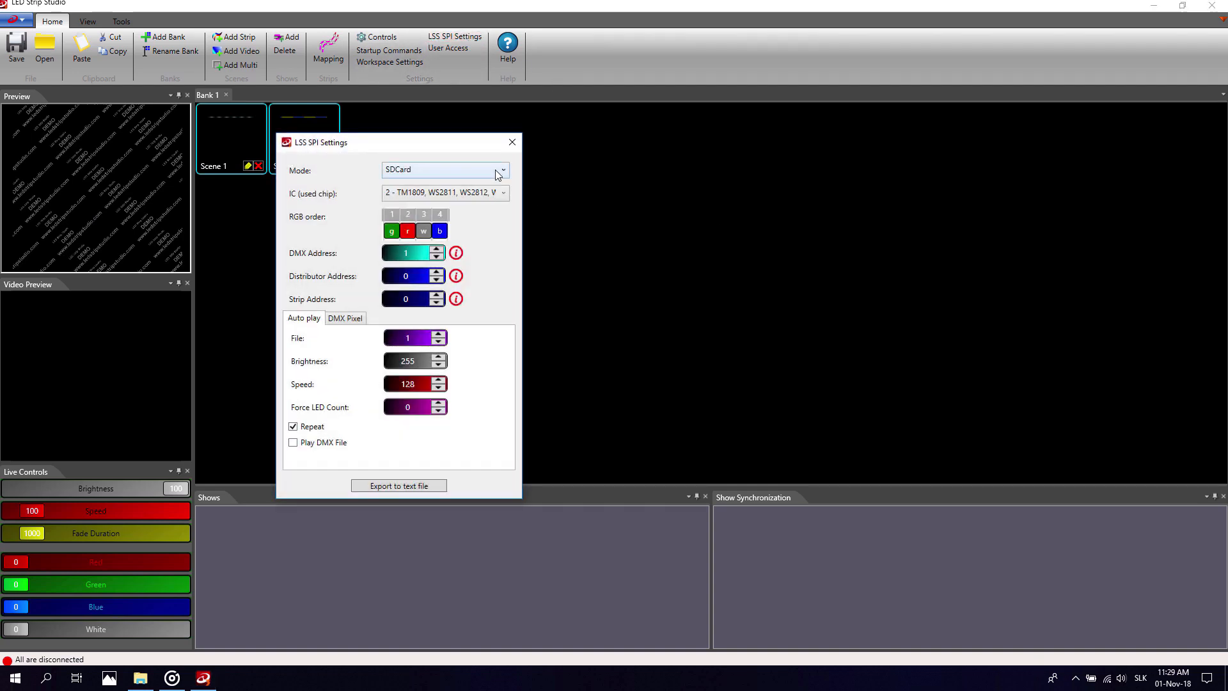
pyautogui.click(502, 170)
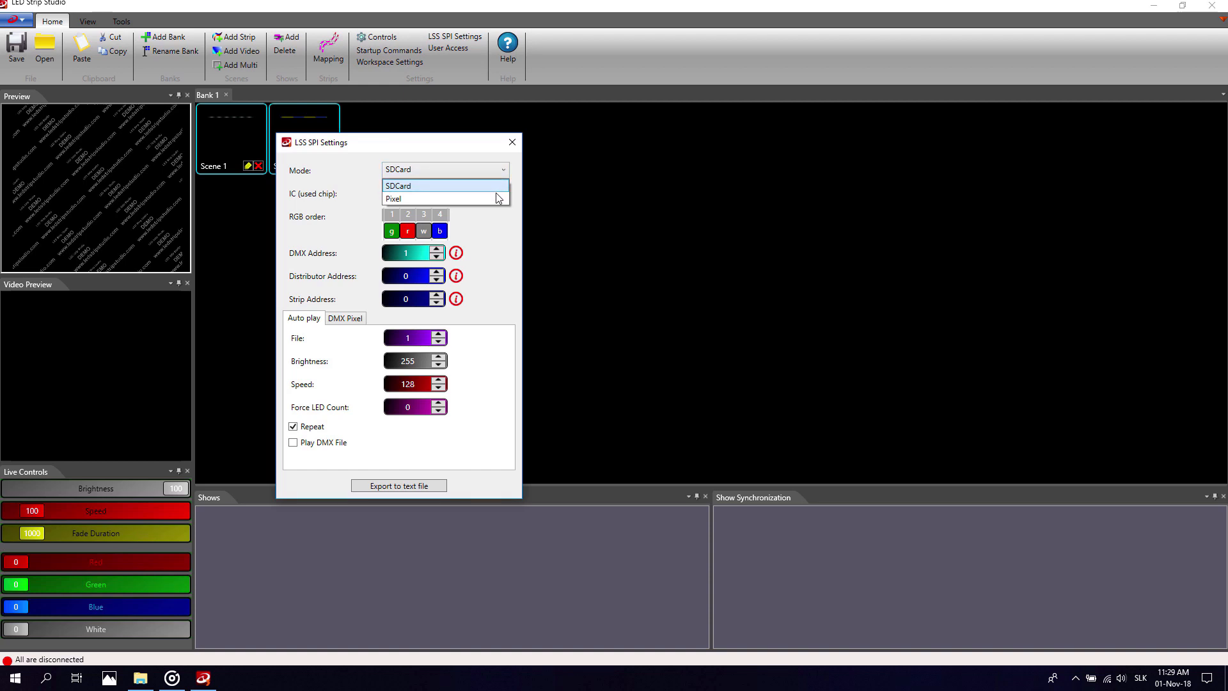
pyautogui.click(392, 198)
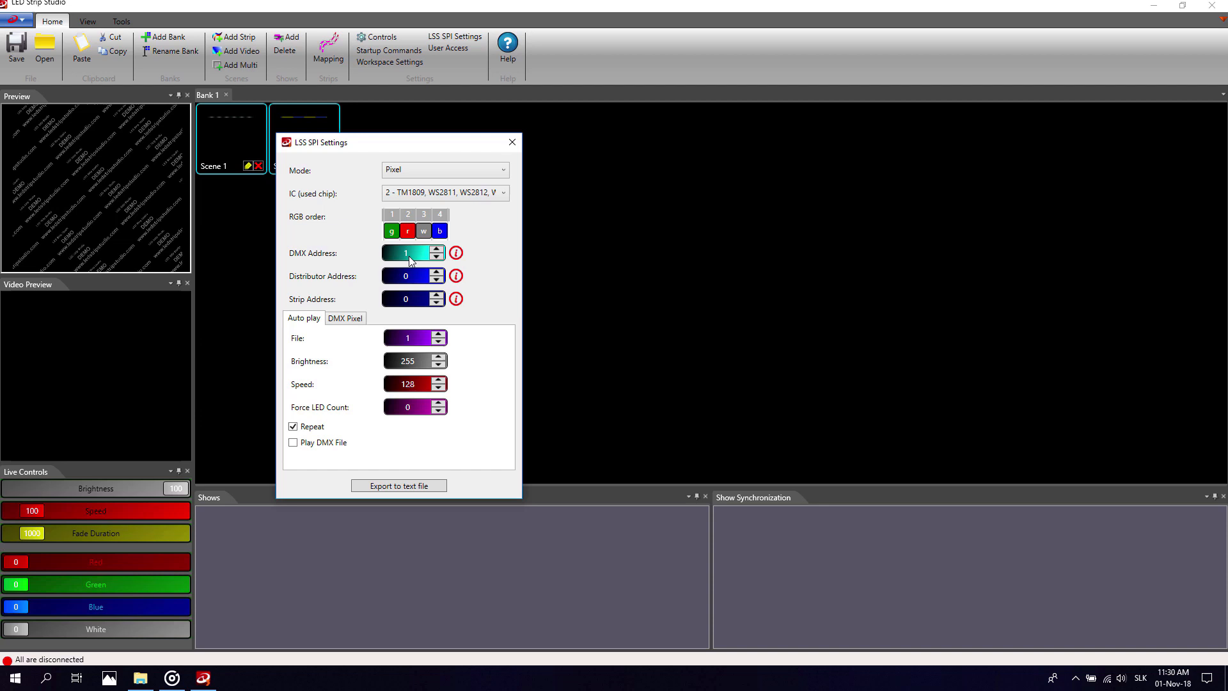
# Set Pixels to 4 on the DMX Pixel tab, leaving LEDs per Pixel at 1
pyautogui.click(345, 318)
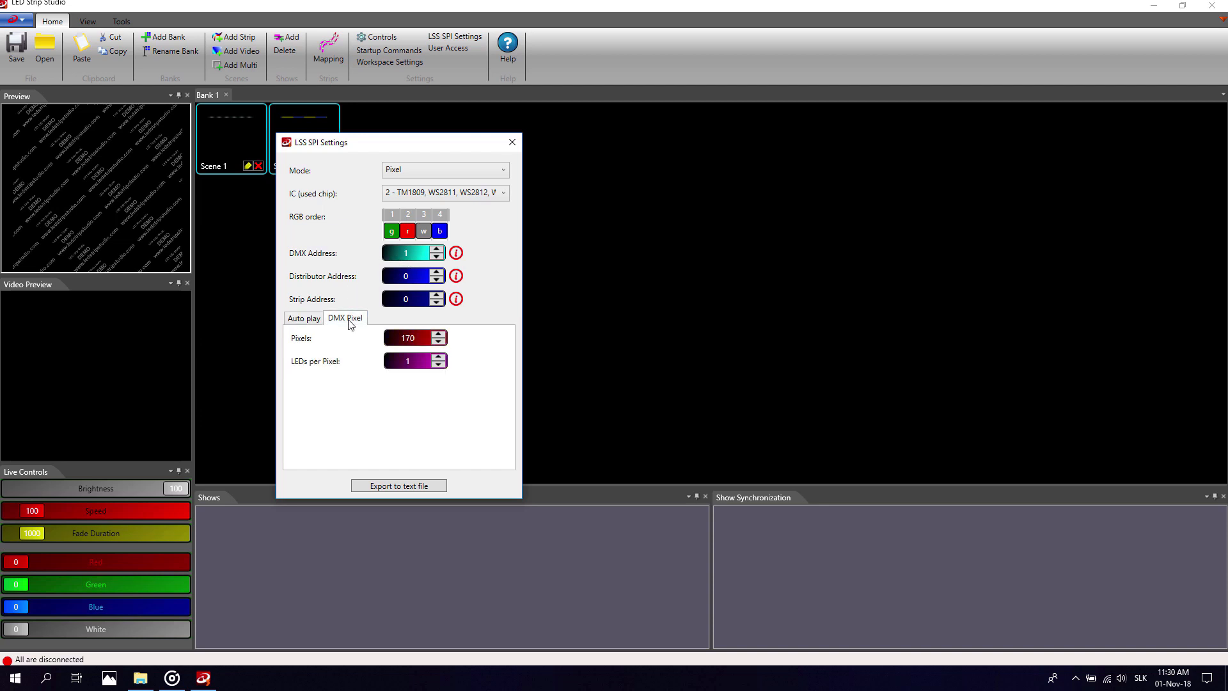
pyautogui.moveTo(308, 350)
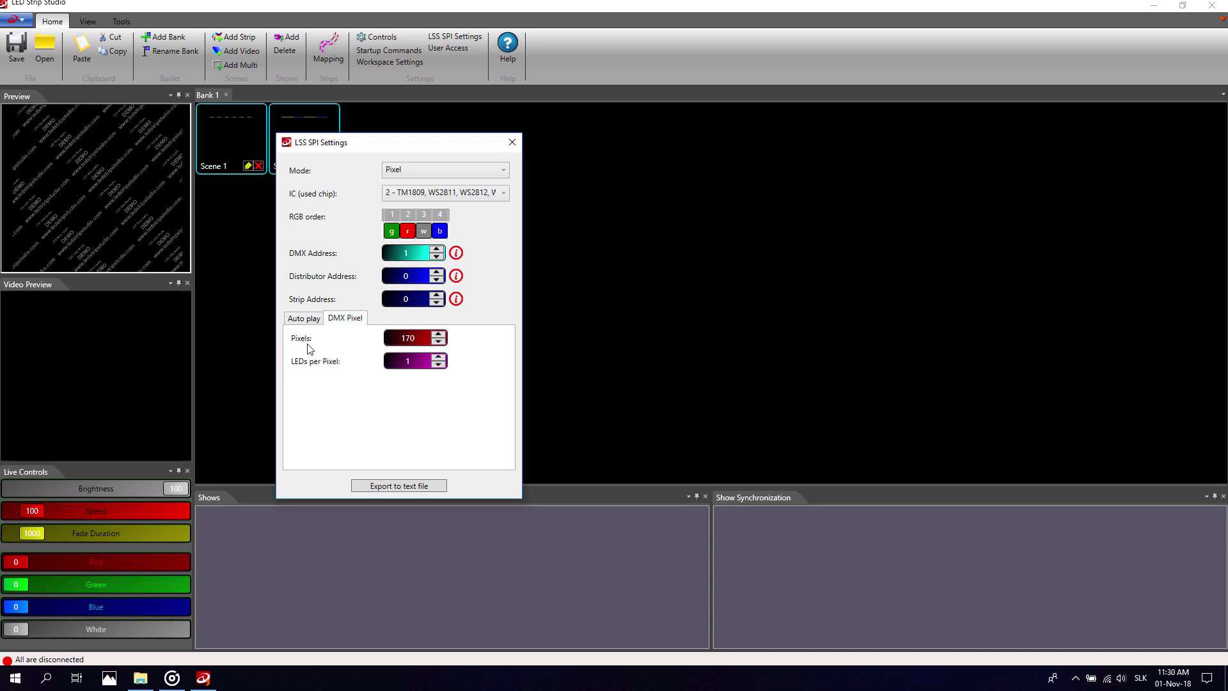
pyautogui.moveTo(411, 348)
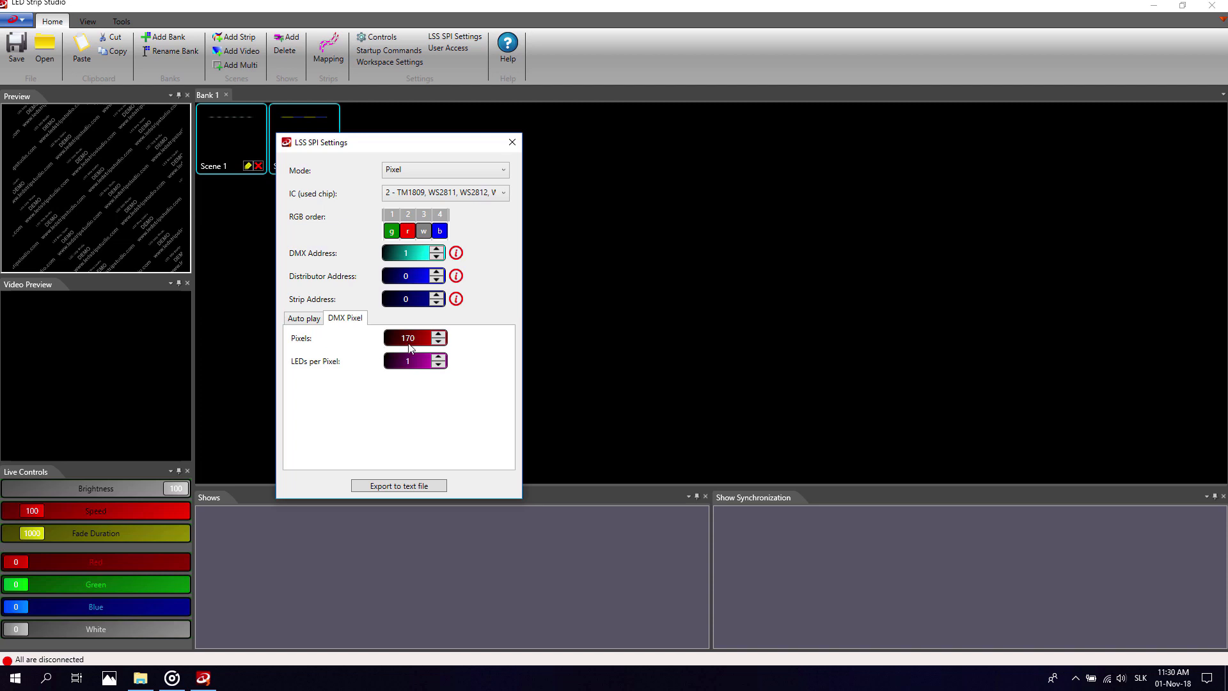
pyautogui.doubleClick(407, 361)
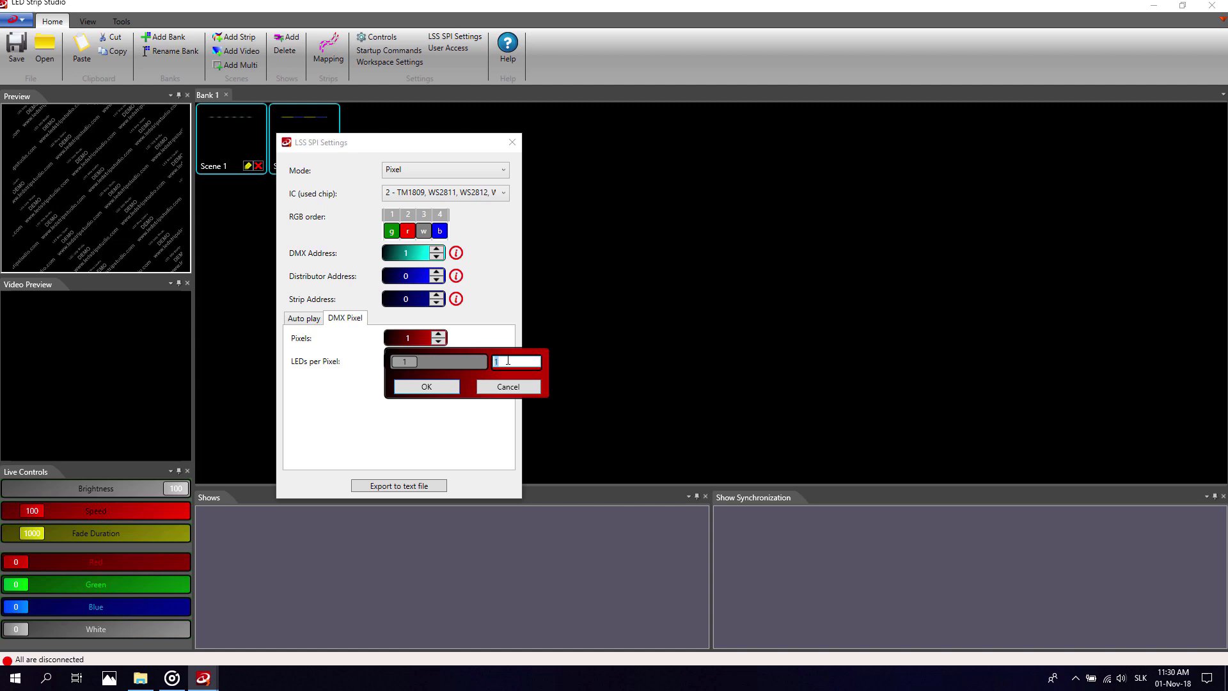
pyautogui.click(425, 386)
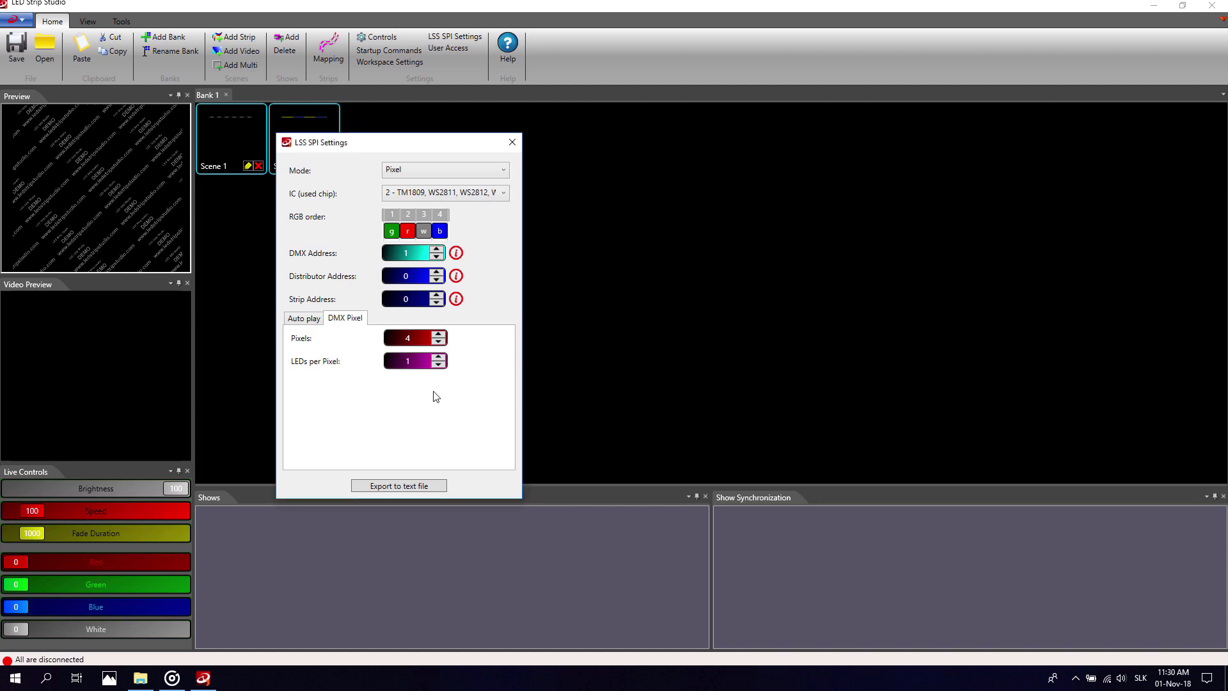
pyautogui.moveTo(319, 379)
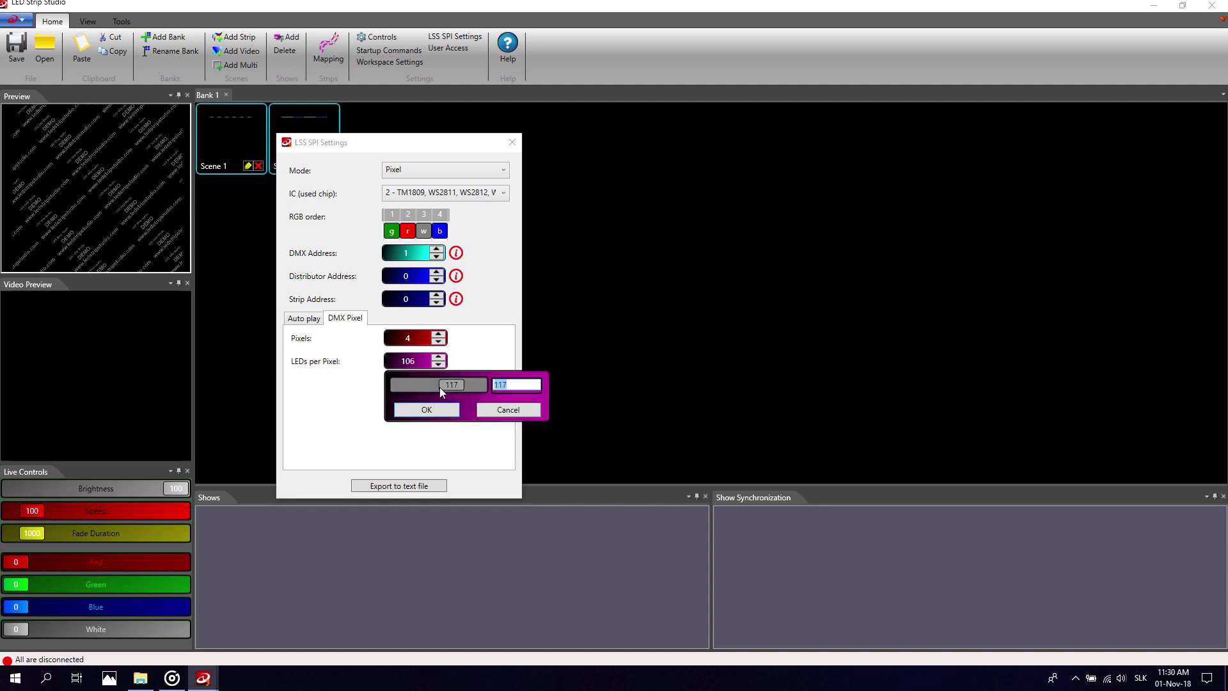
pyautogui.click(425, 410)
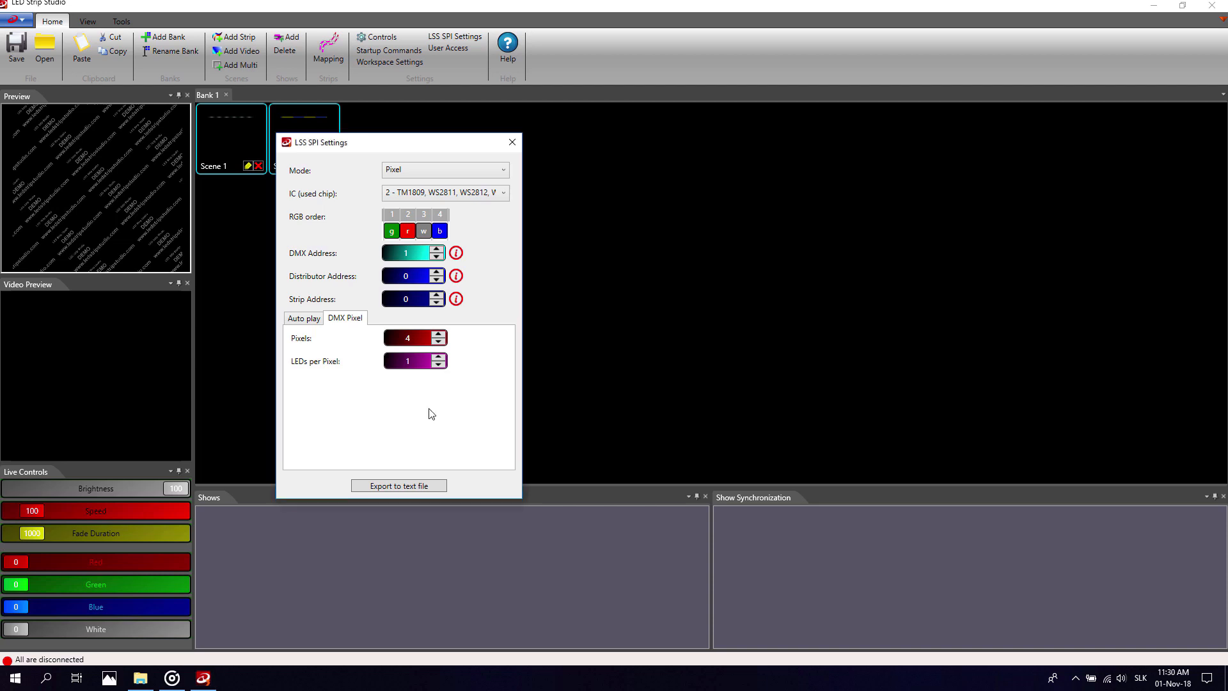
pyautogui.moveTo(400, 486)
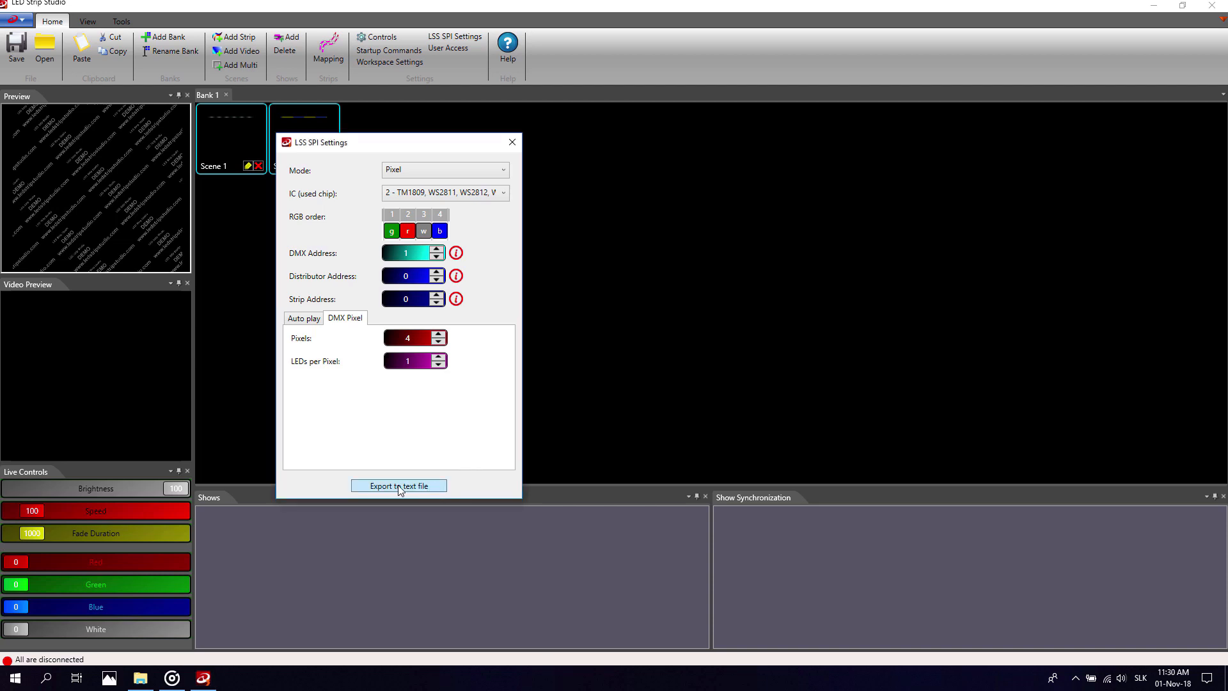
pyautogui.click(512, 142)
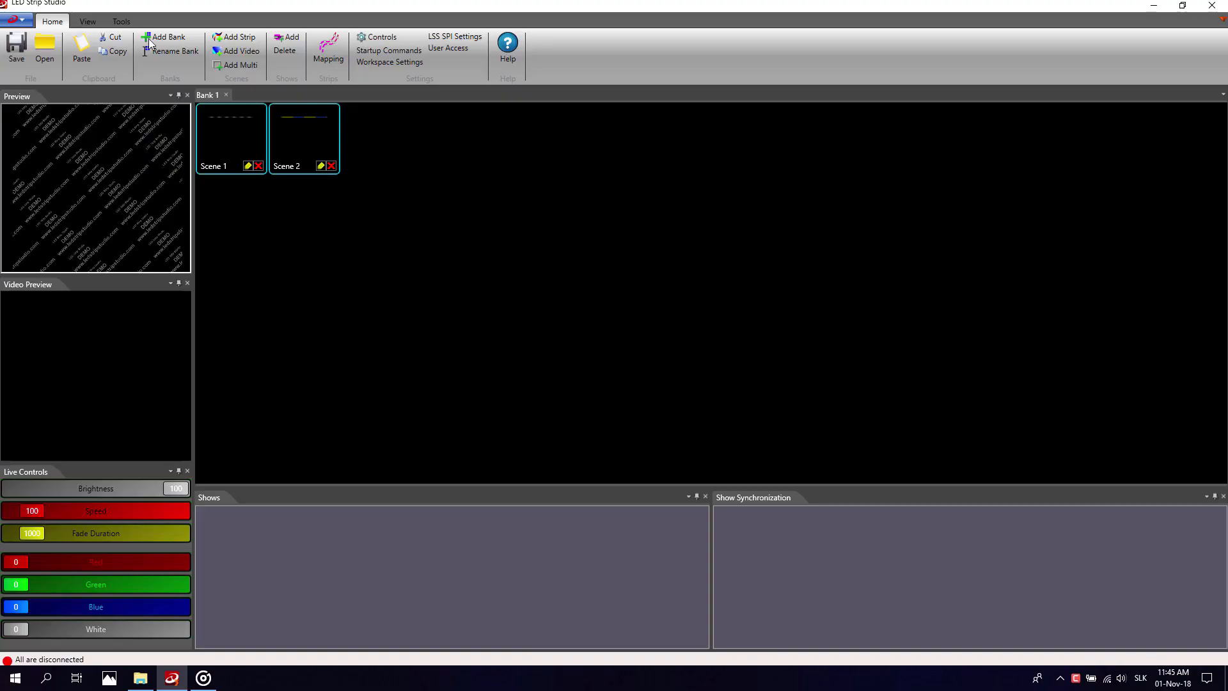
pyautogui.moveTo(457, 69)
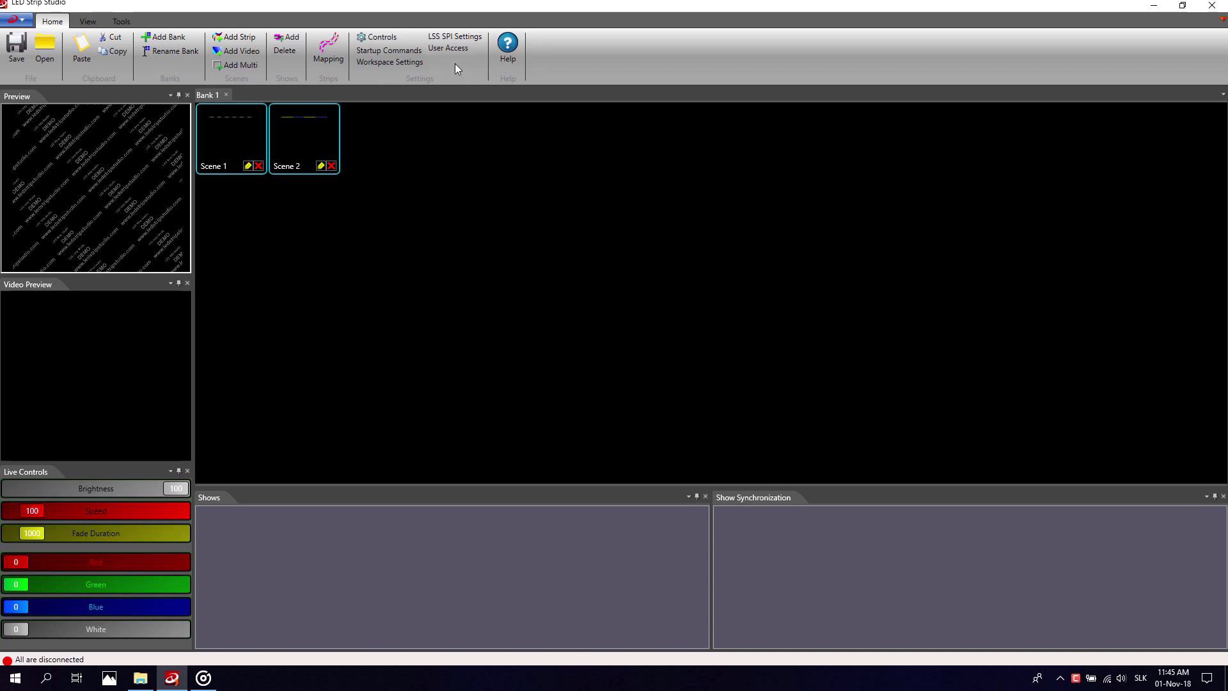
# Bring the LSS SPI settings back up and move the dialog to view the Auto play fields
pyautogui.click(453, 36)
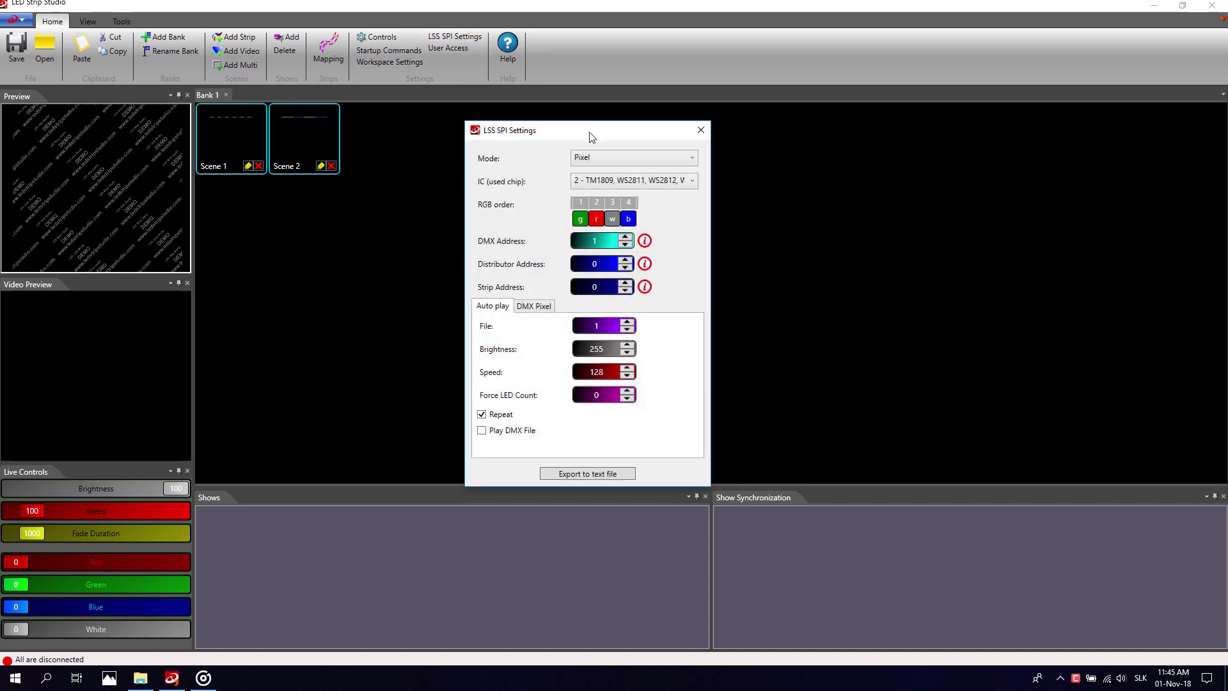
pyautogui.click(631, 156)
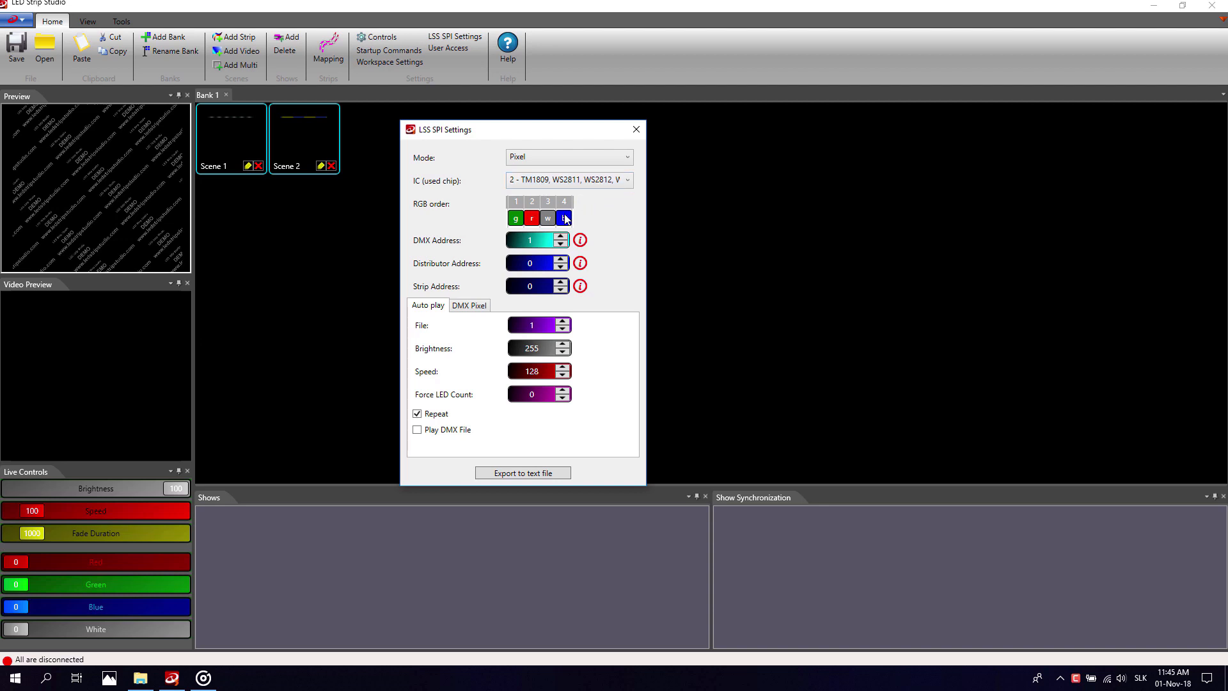
pyautogui.click(568, 179)
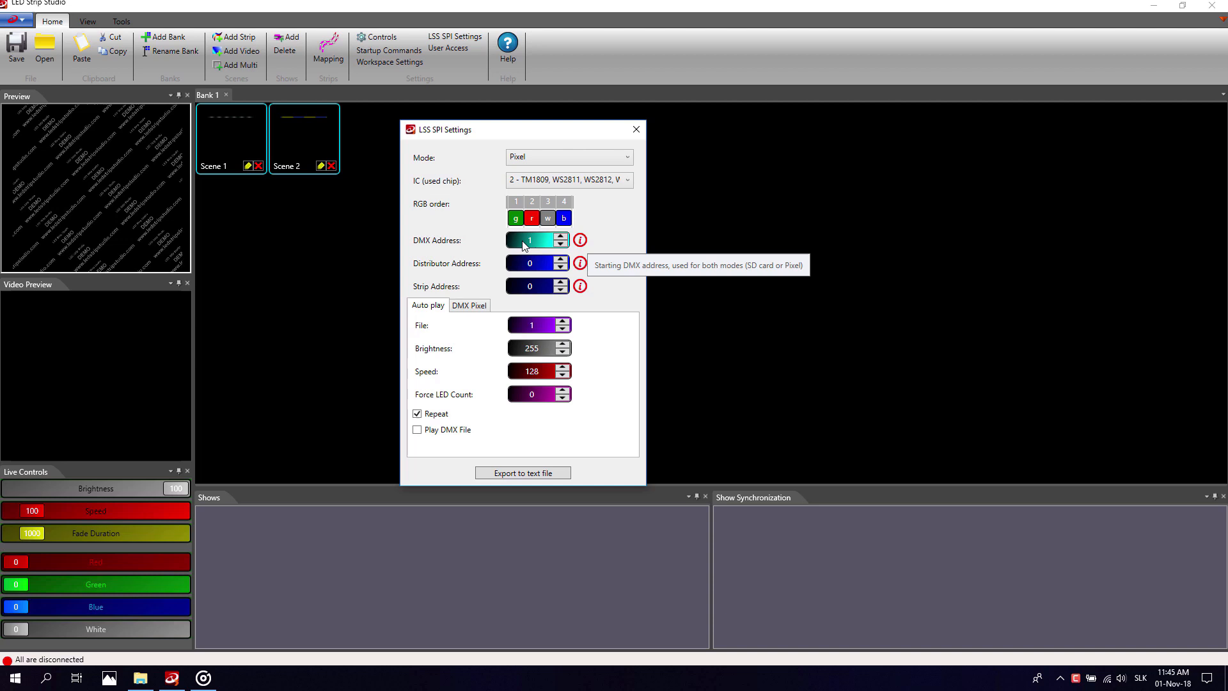
pyautogui.moveTo(532, 245)
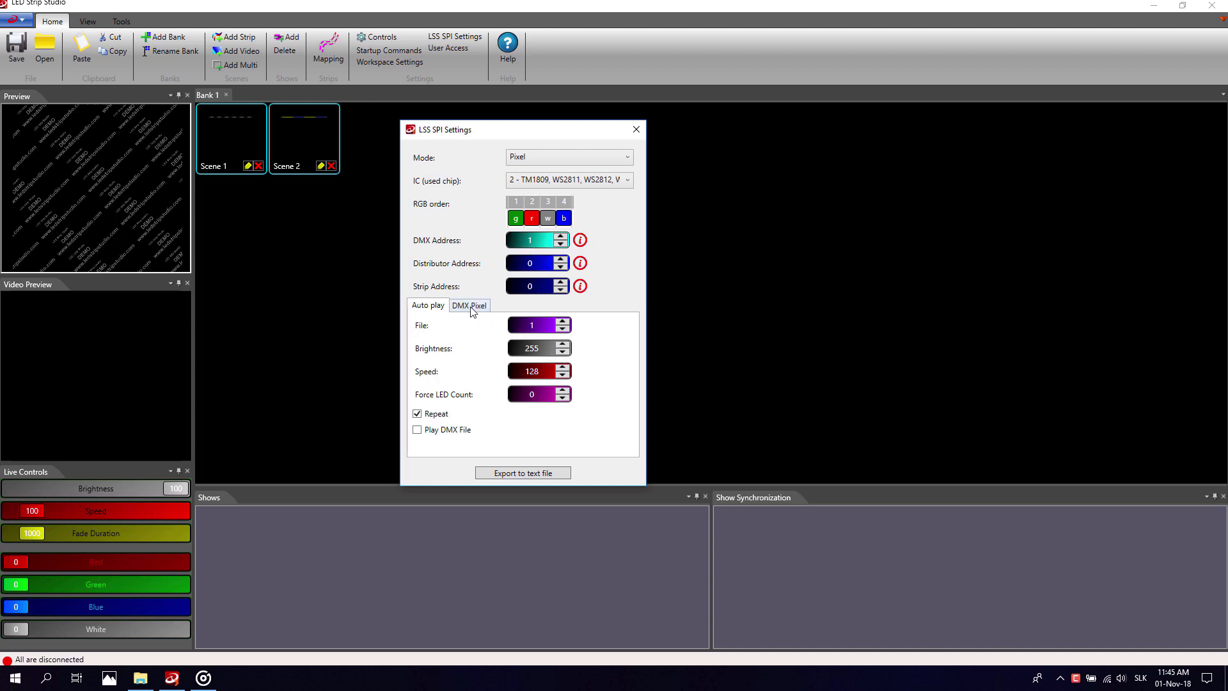
# Confirm 3 LEDs per pixel with 4 pixels and start exporting to a text file
pyautogui.click(469, 304)
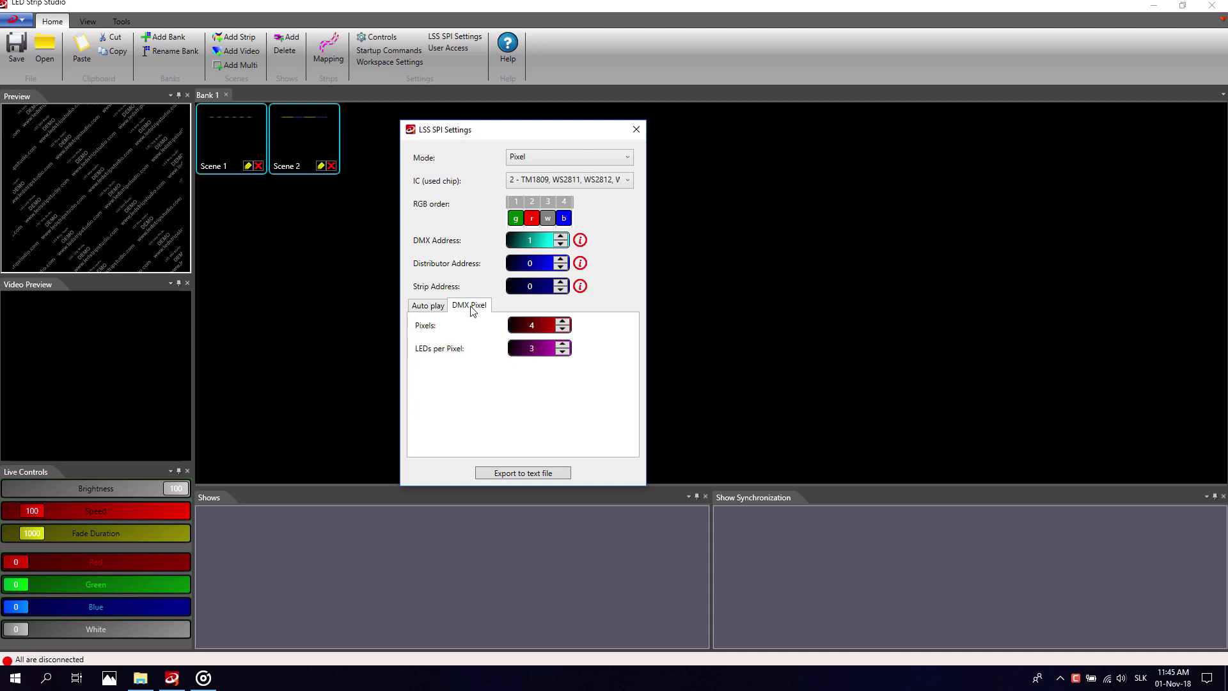
pyautogui.moveTo(471, 339)
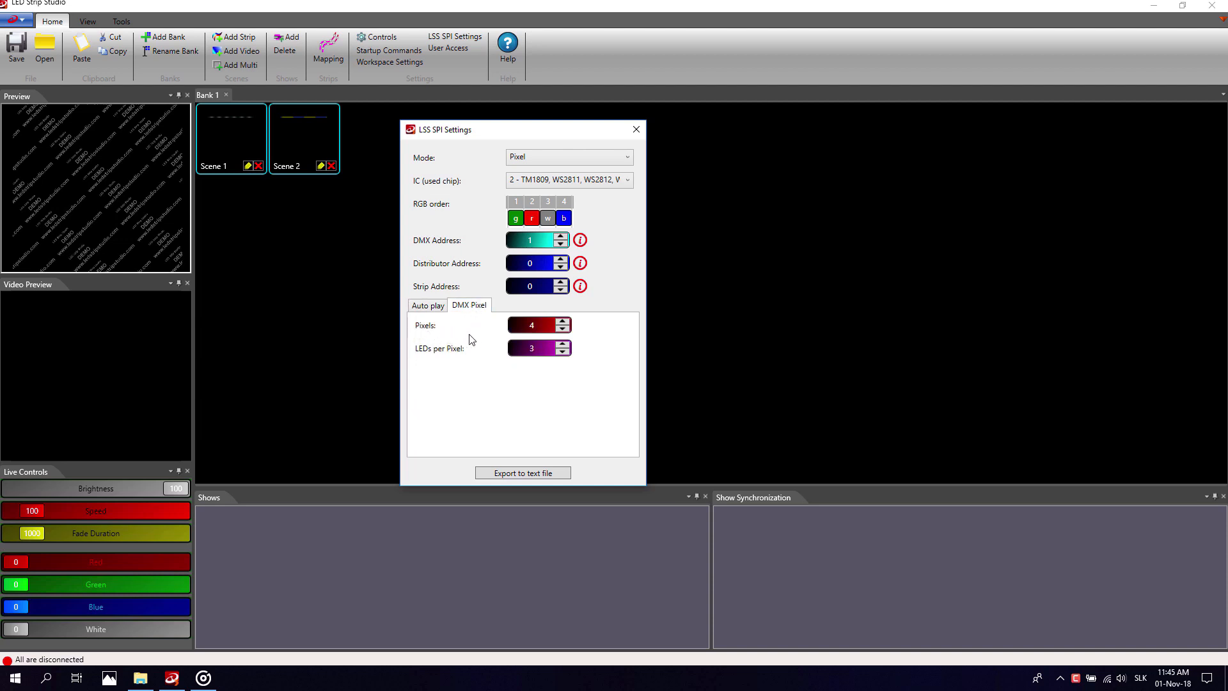
pyautogui.moveTo(444, 359)
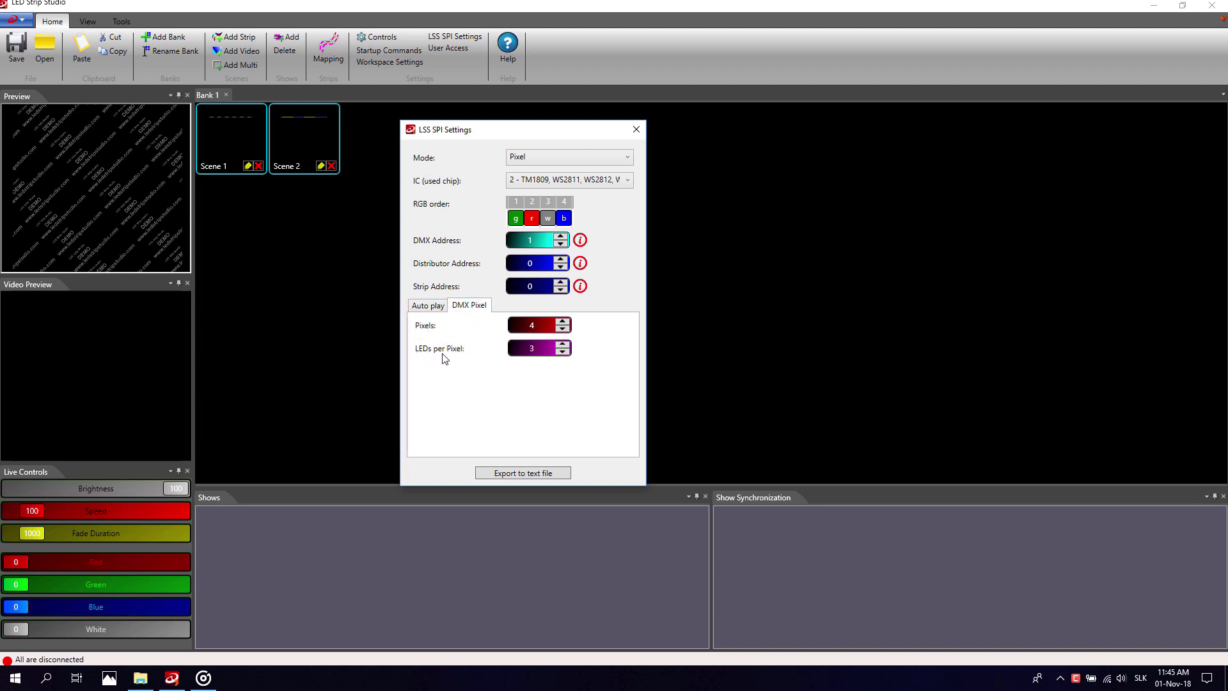
pyautogui.moveTo(466, 358)
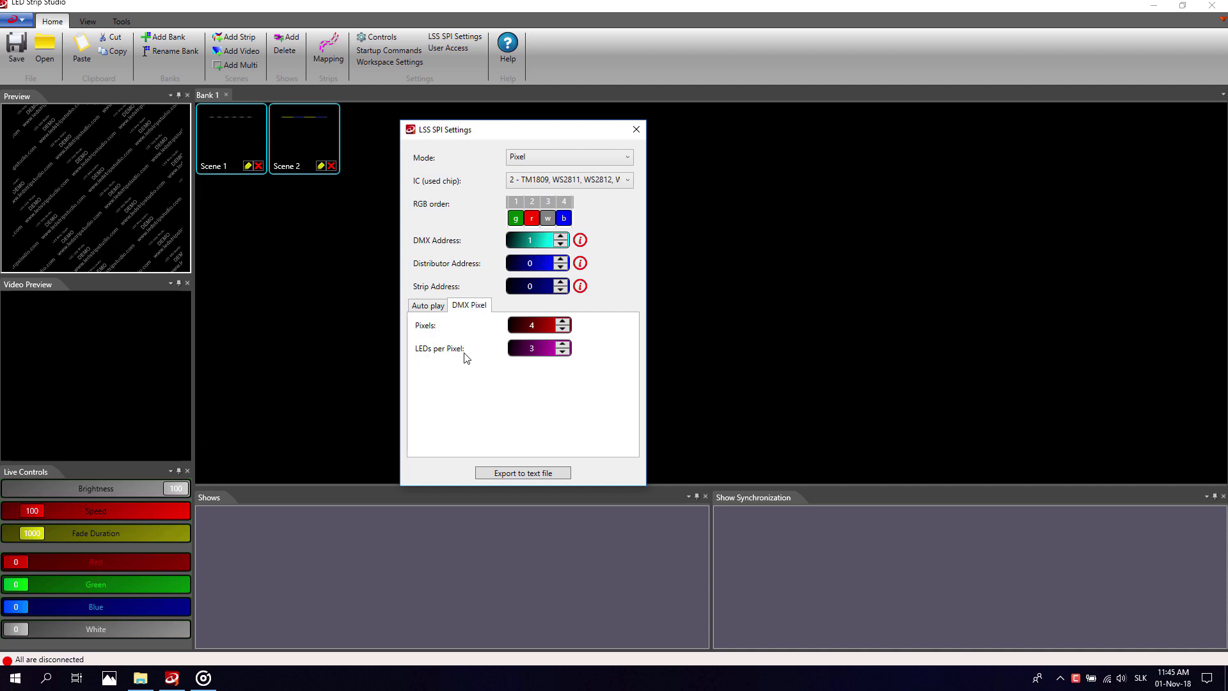
pyautogui.moveTo(531, 357)
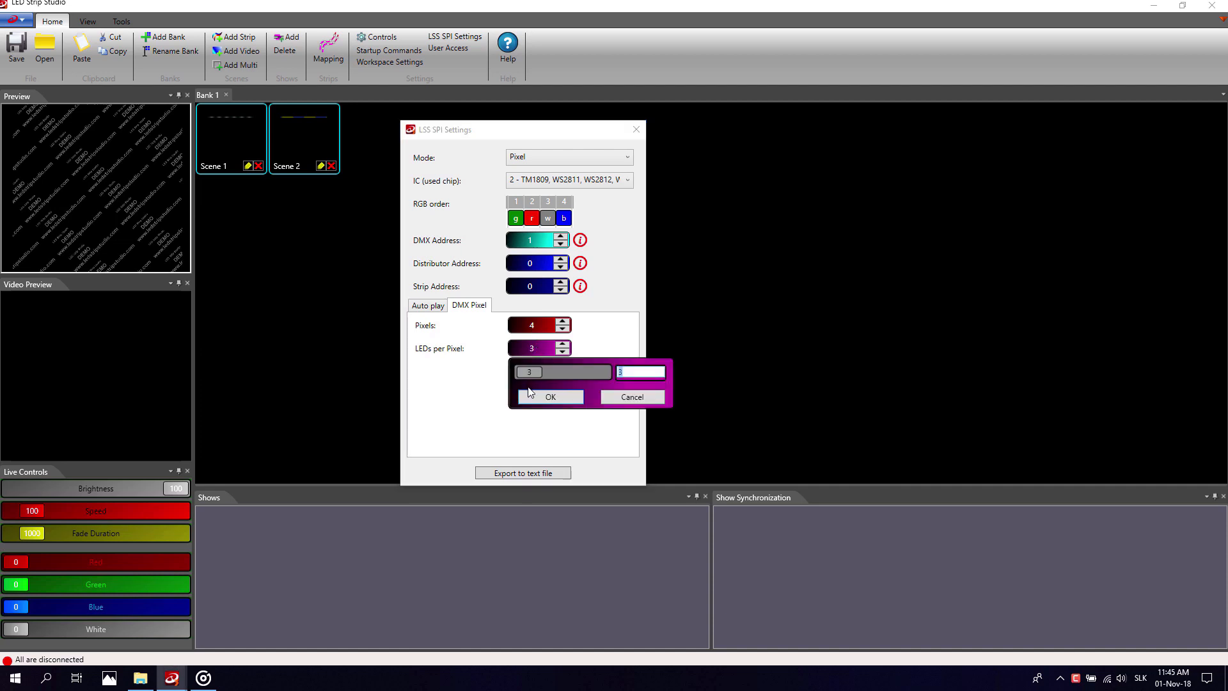
pyautogui.click(550, 397)
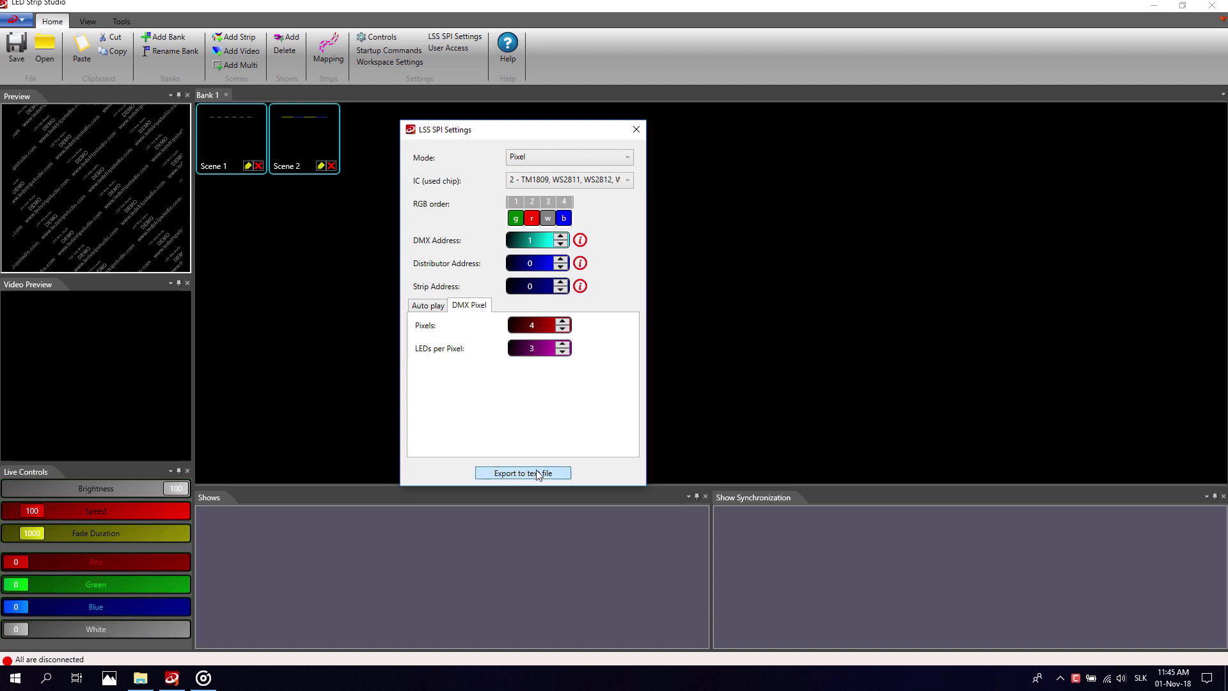
pyautogui.click(522, 472)
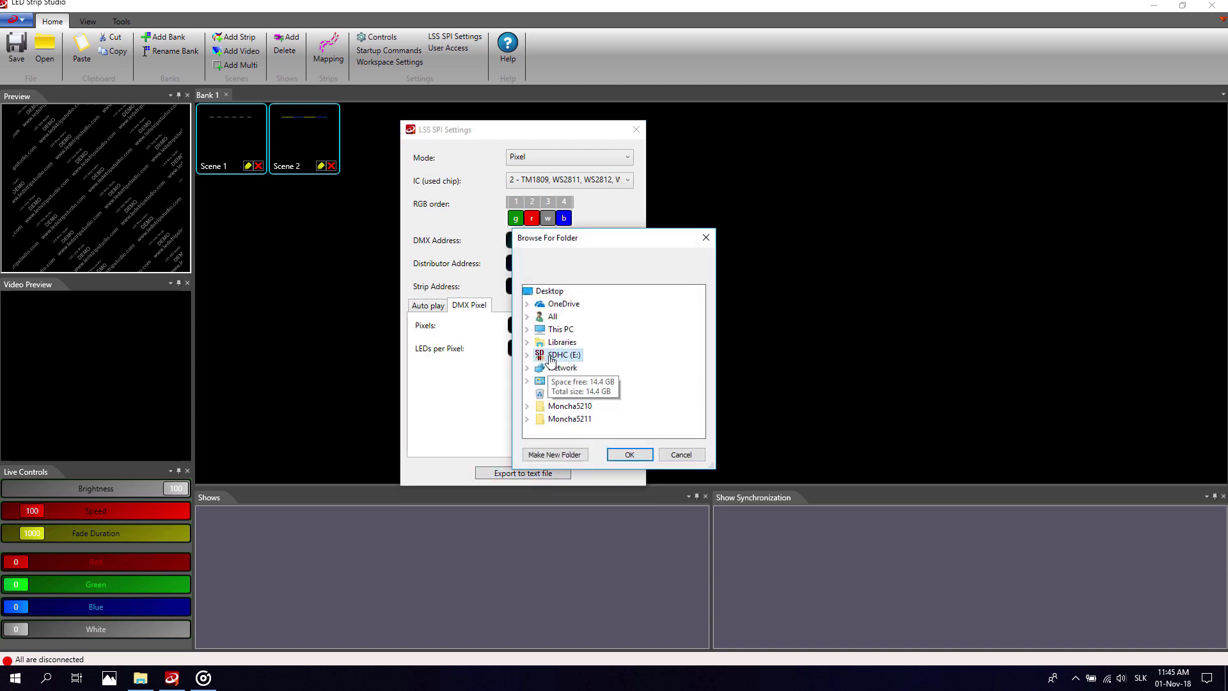